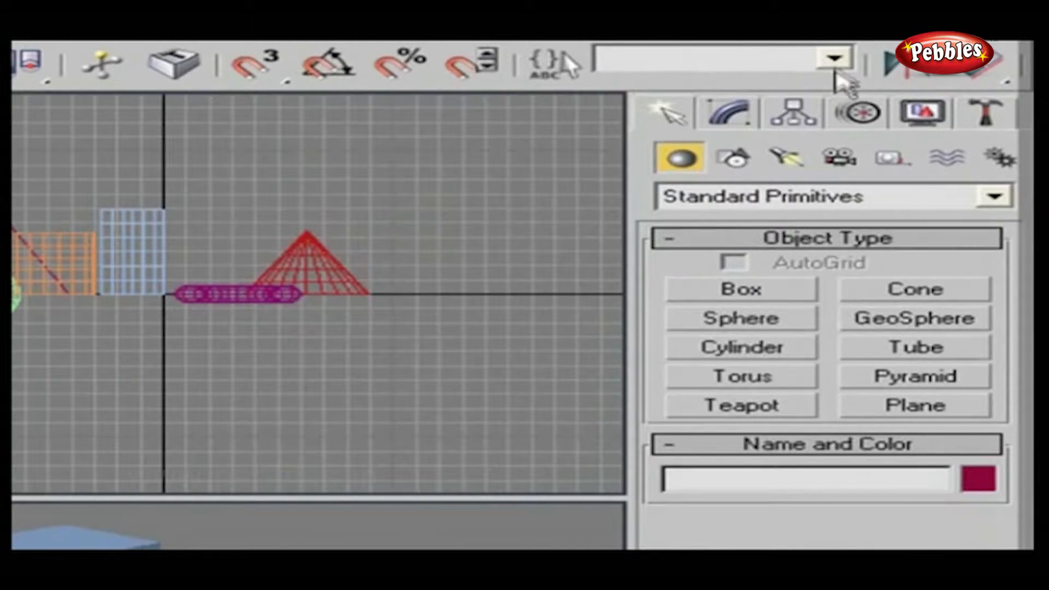
{"action": "mouse_move", "coordinate": [842, 73]}
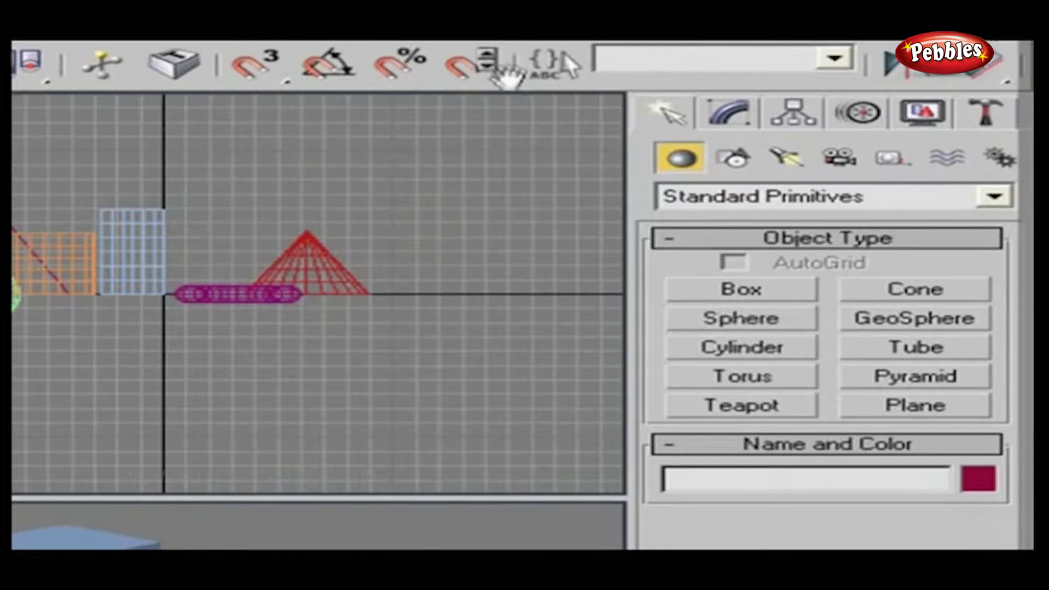
{"action": "mouse_move", "coordinate": [552, 64]}
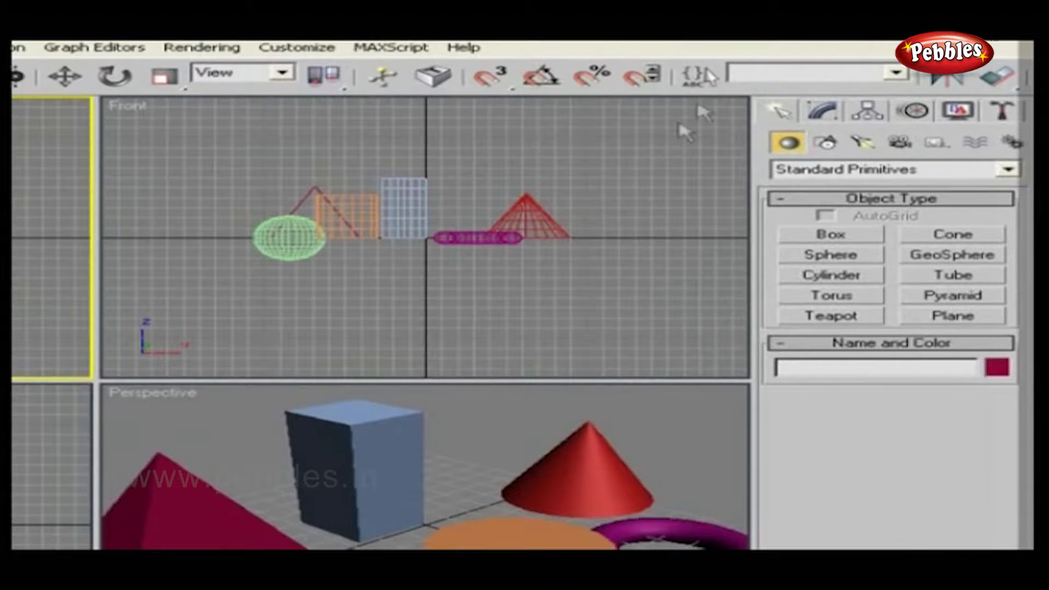
{"action": "mouse_move", "coordinate": [699, 75]}
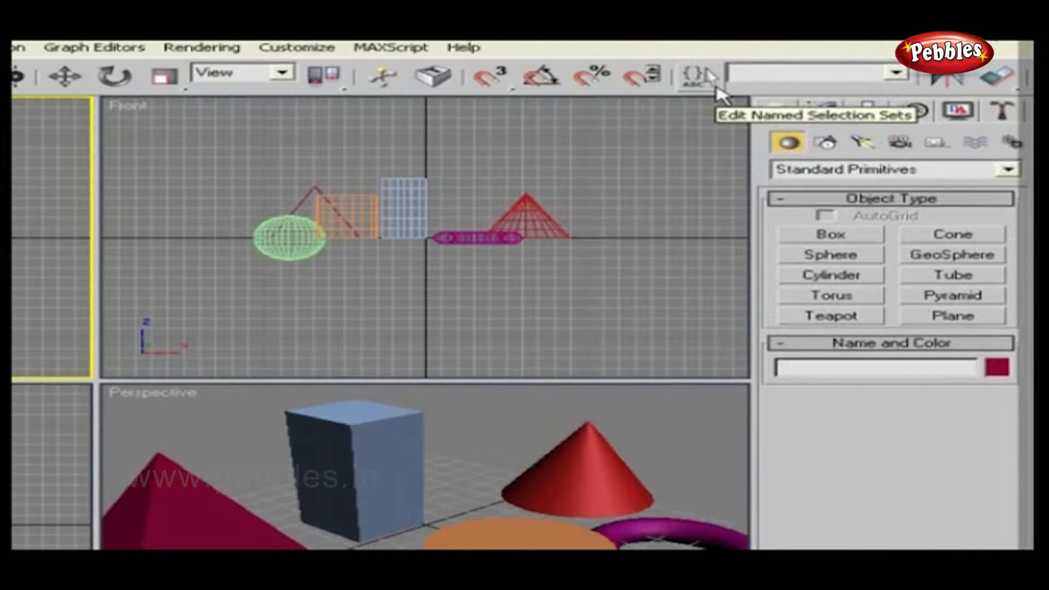
Show set My1 expanded in the Named Selection Sets manager, listing Cone01, Cylinder01 and Torus01
{"action": "left_click", "coordinate": [698, 75]}
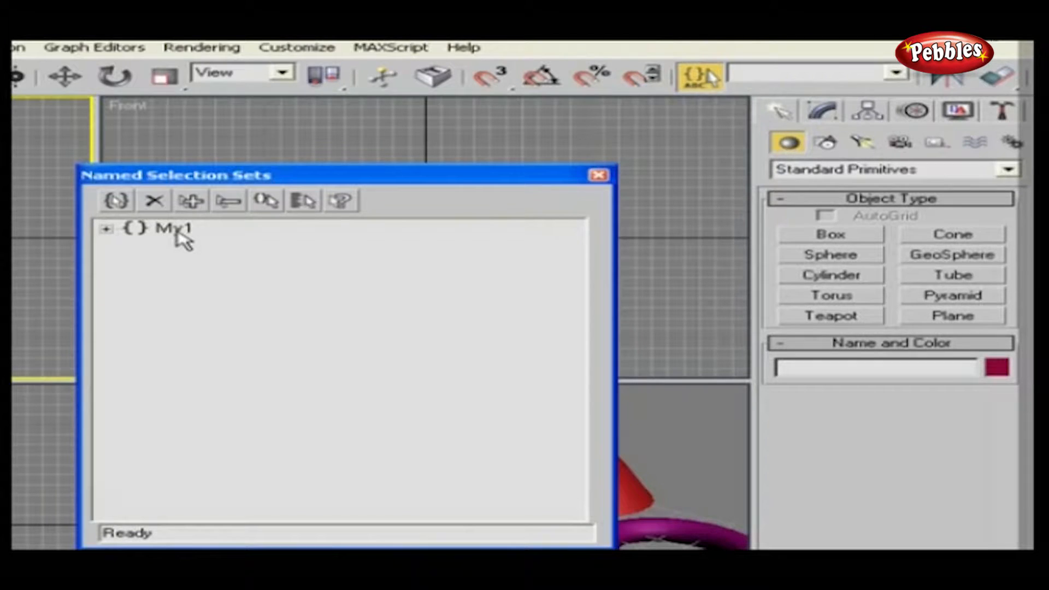
{"action": "left_click", "coordinate": [106, 229]}
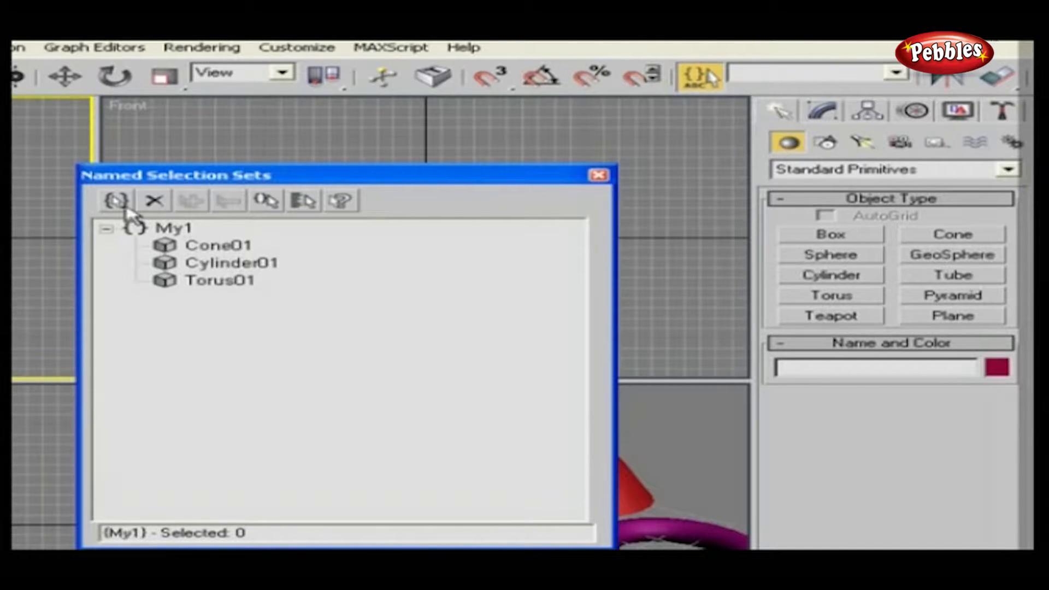
{"action": "mouse_move", "coordinate": [115, 200]}
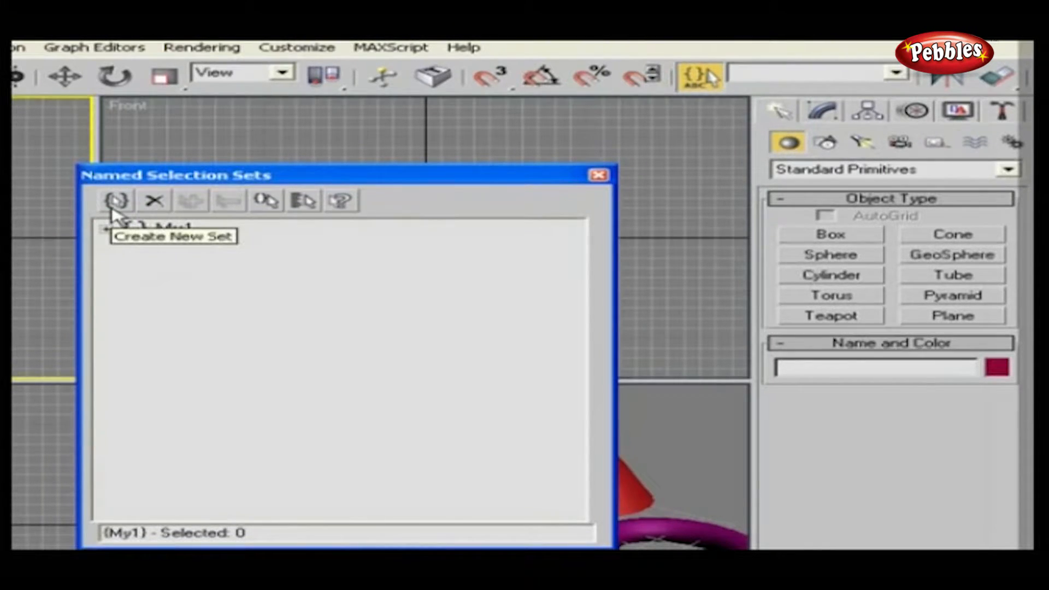
Create a new selection set named My2 for Box01, Pyramid01 and Sphere01
{"action": "left_click", "coordinate": [114, 200]}
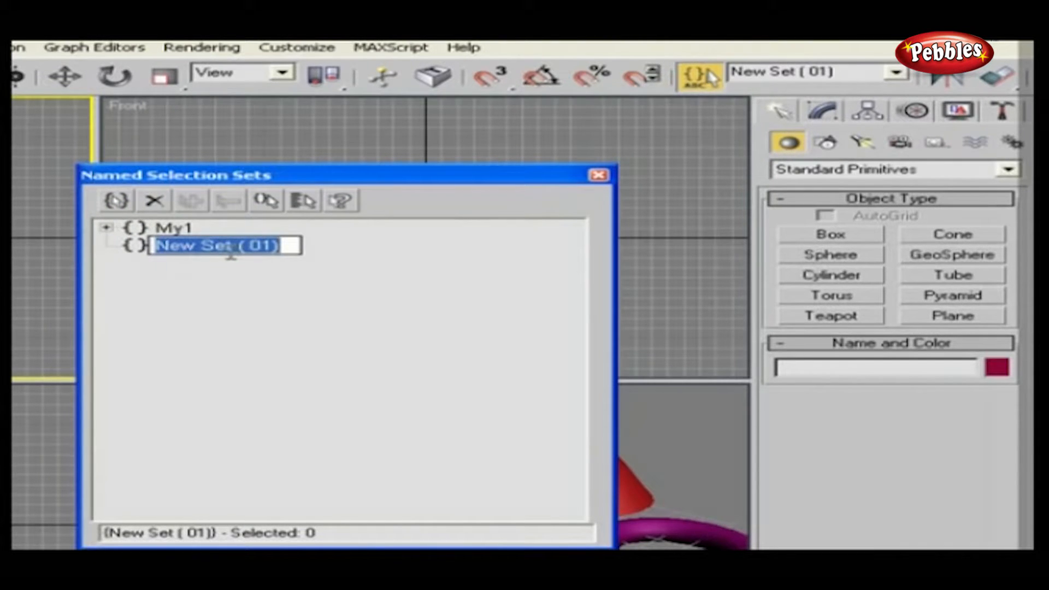
{"action": "type", "text": "My2"}
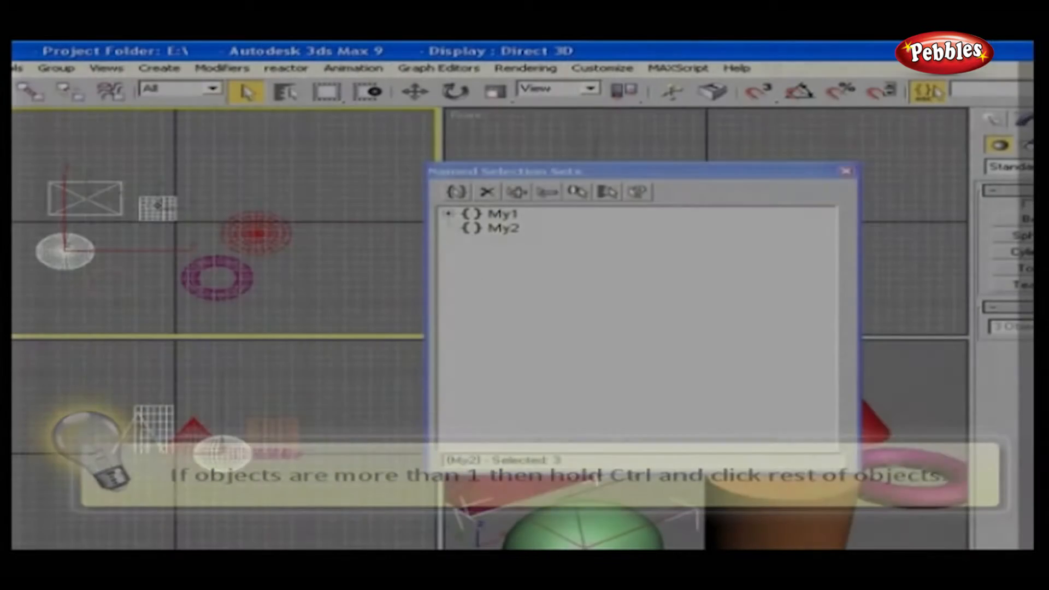
{"action": "mouse_move", "coordinate": [517, 192]}
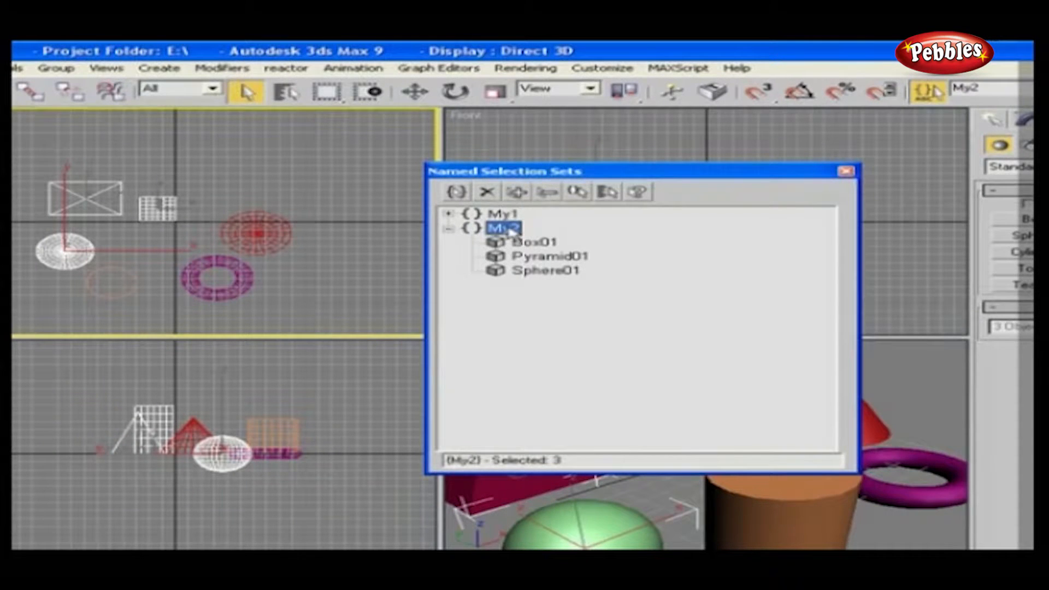
Select set My2 and expand My1 so both sets' member objects are listed together
{"action": "left_click", "coordinate": [535, 240]}
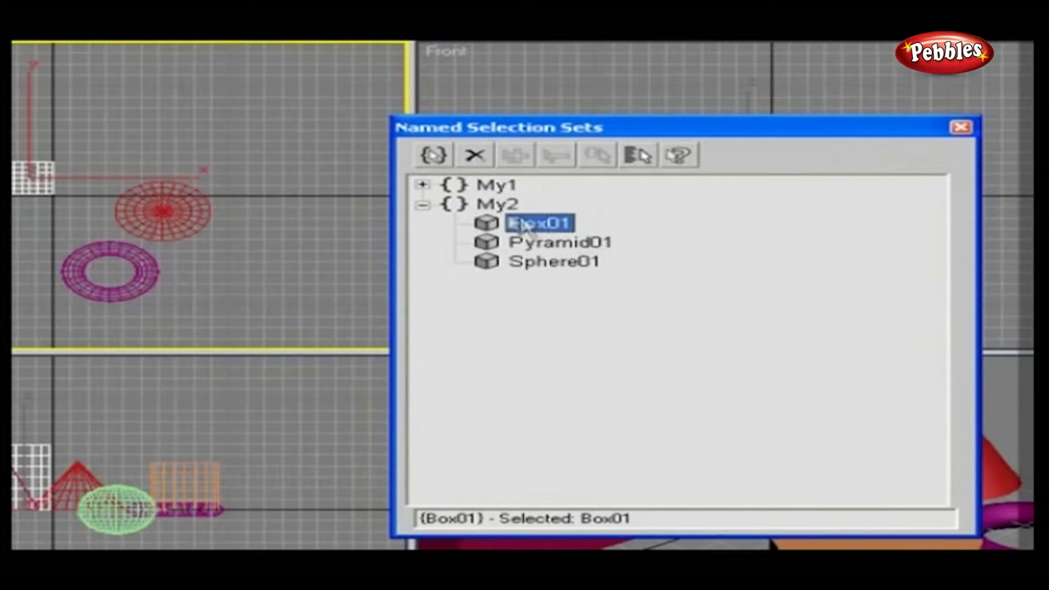
{"action": "left_click", "coordinate": [496, 204]}
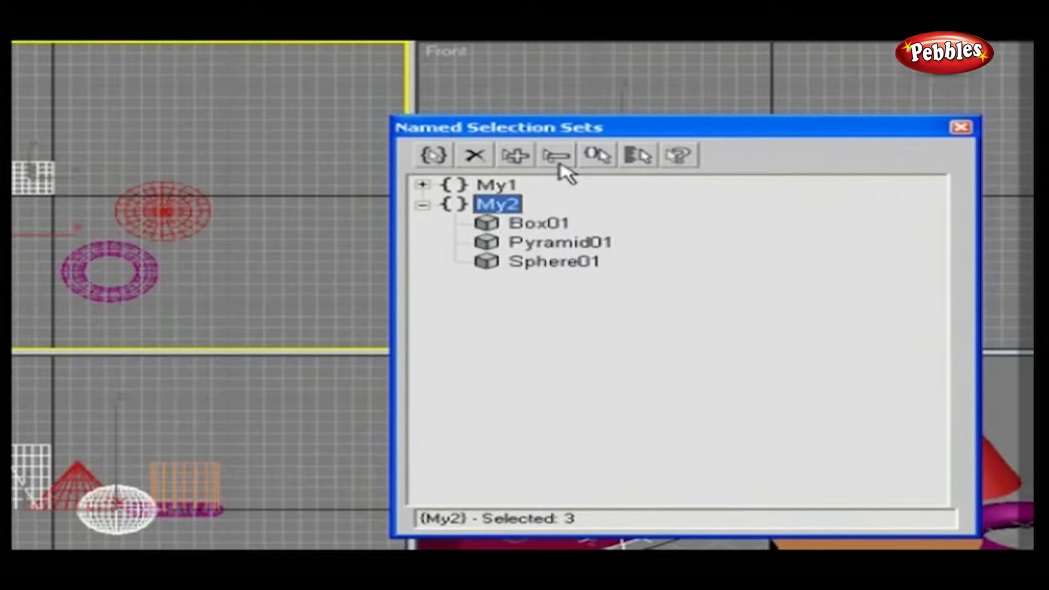
{"action": "mouse_move", "coordinate": [557, 155]}
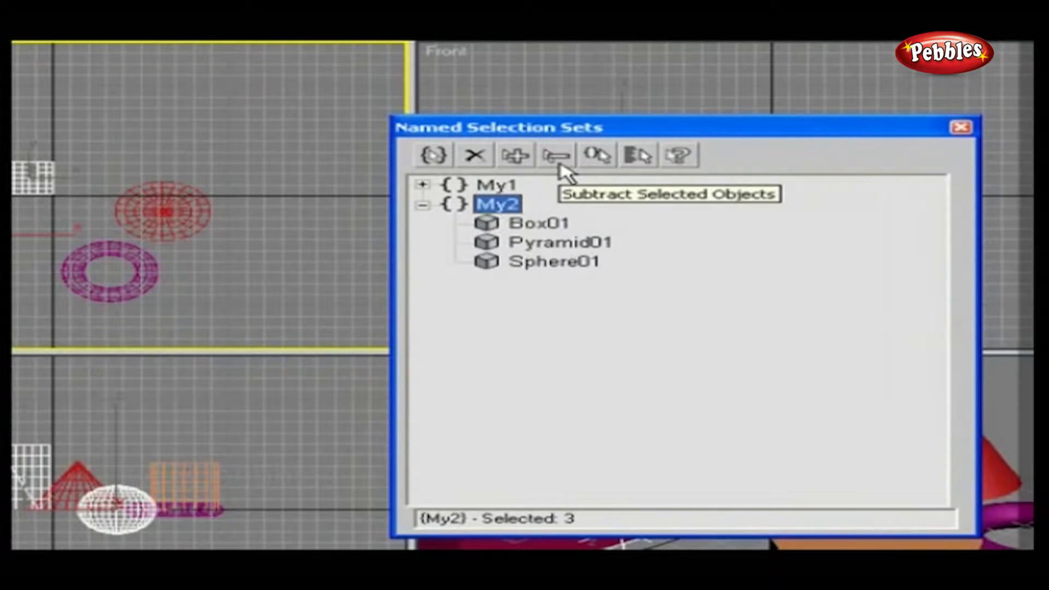
{"action": "left_click", "coordinate": [423, 185]}
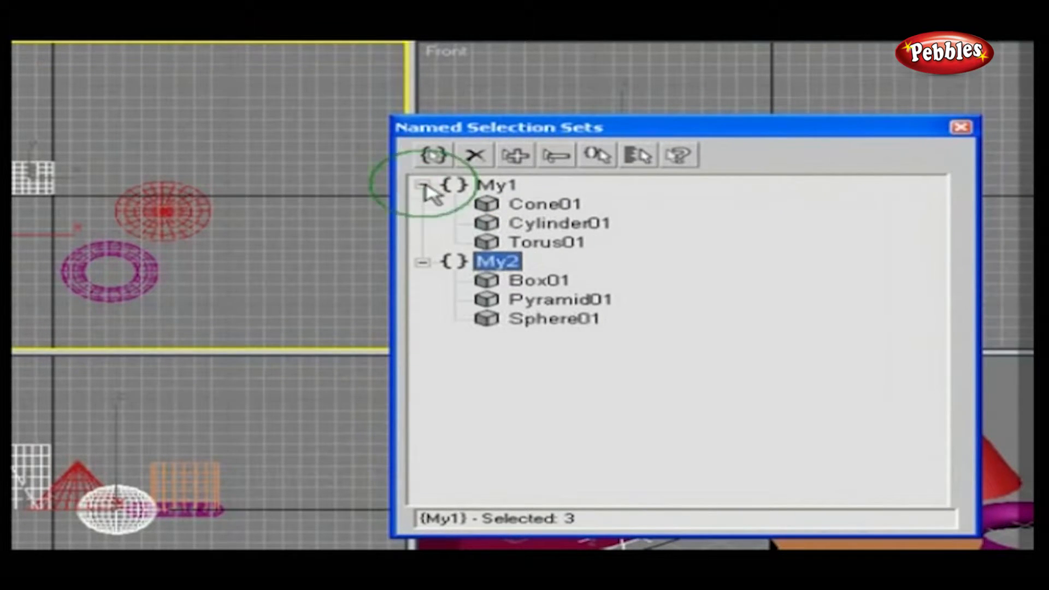
Make My1 the active set, selecting its Cone01, Cylinder01 and Torus01 in the scene
{"action": "left_click", "coordinate": [498, 183]}
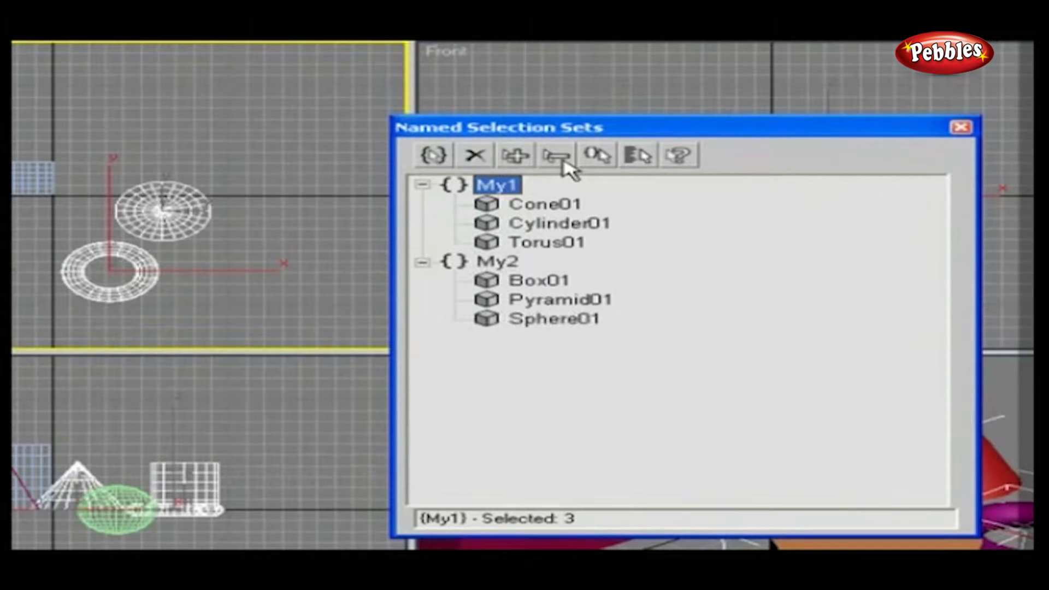
{"action": "mouse_move", "coordinate": [556, 154]}
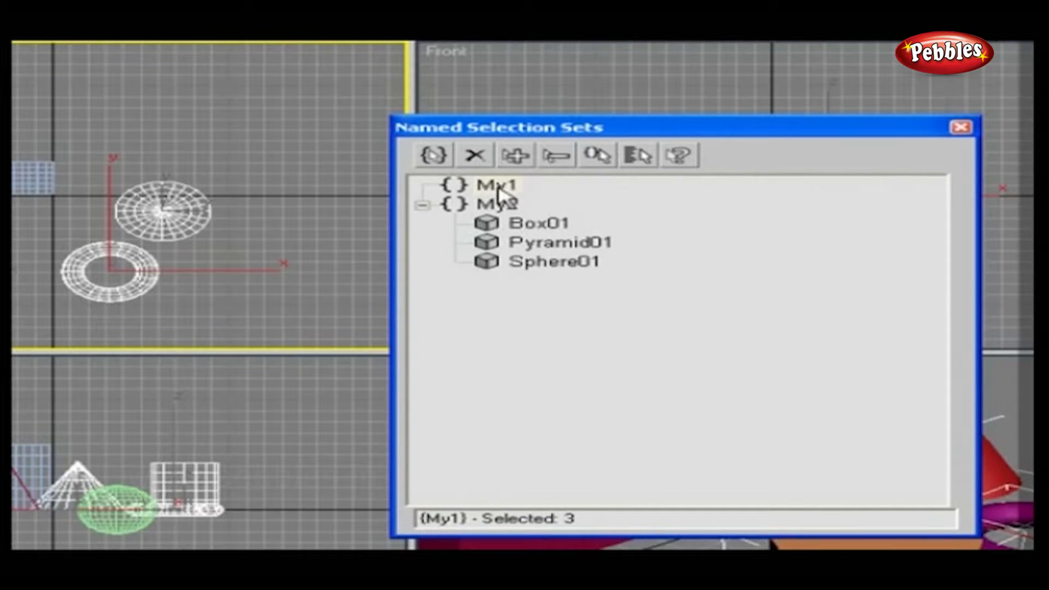
{"action": "mouse_move", "coordinate": [598, 155]}
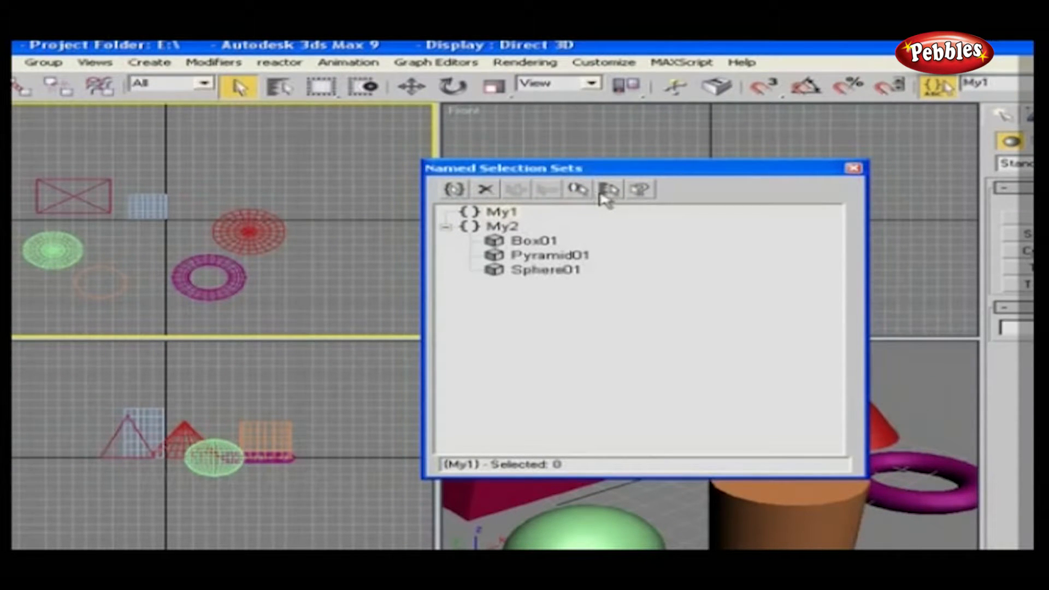
{"action": "mouse_move", "coordinate": [608, 189]}
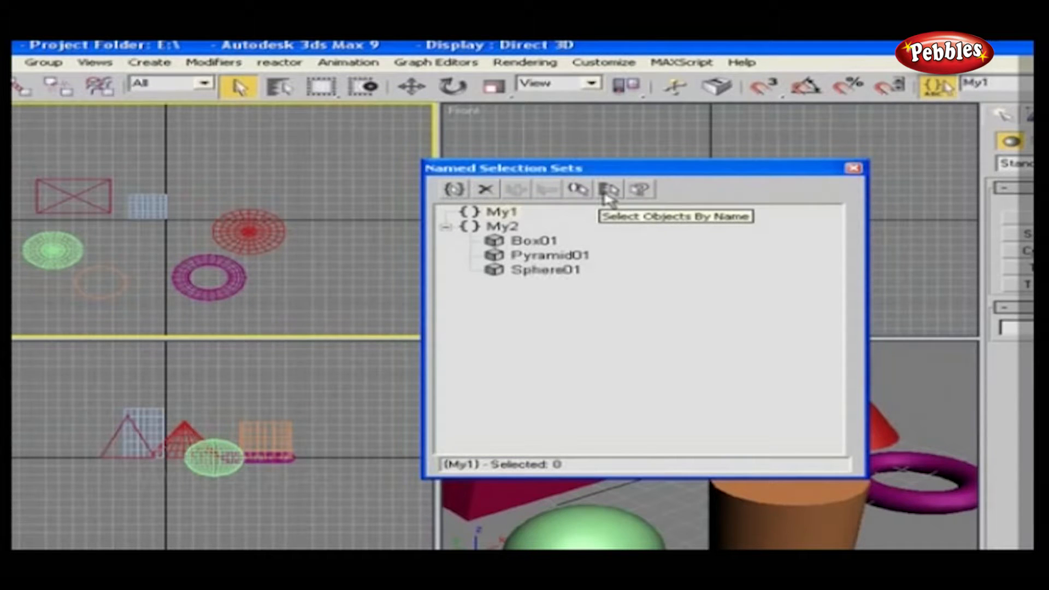
Pick Cylinder01, Pyramid01 and Sphere01 in the Select Objects By Name list, leaving Torus01 out
{"action": "left_click", "coordinate": [607, 189]}
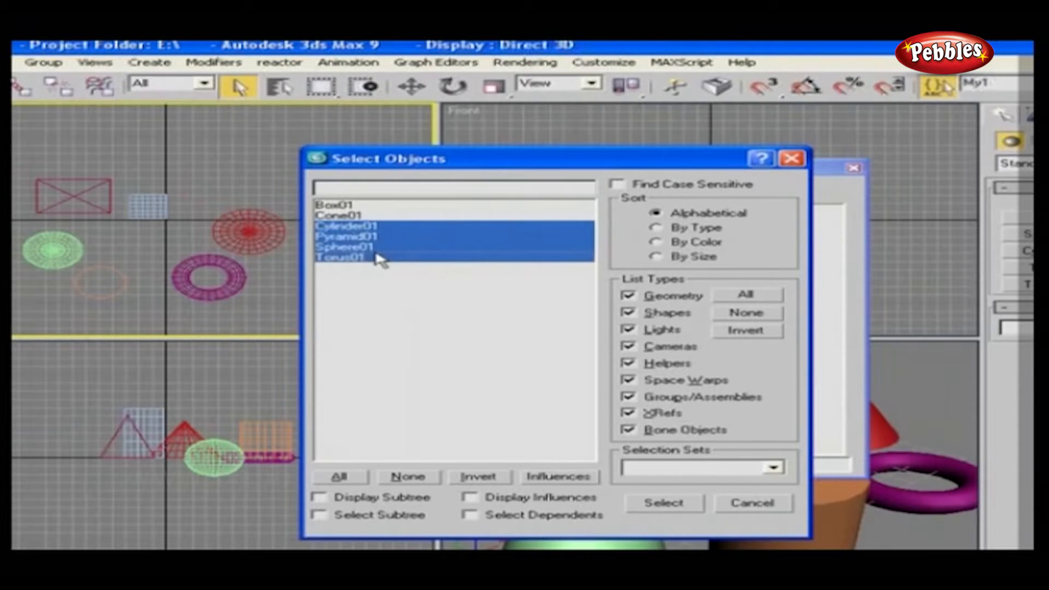
{"action": "left_click", "coordinate": [340, 258]}
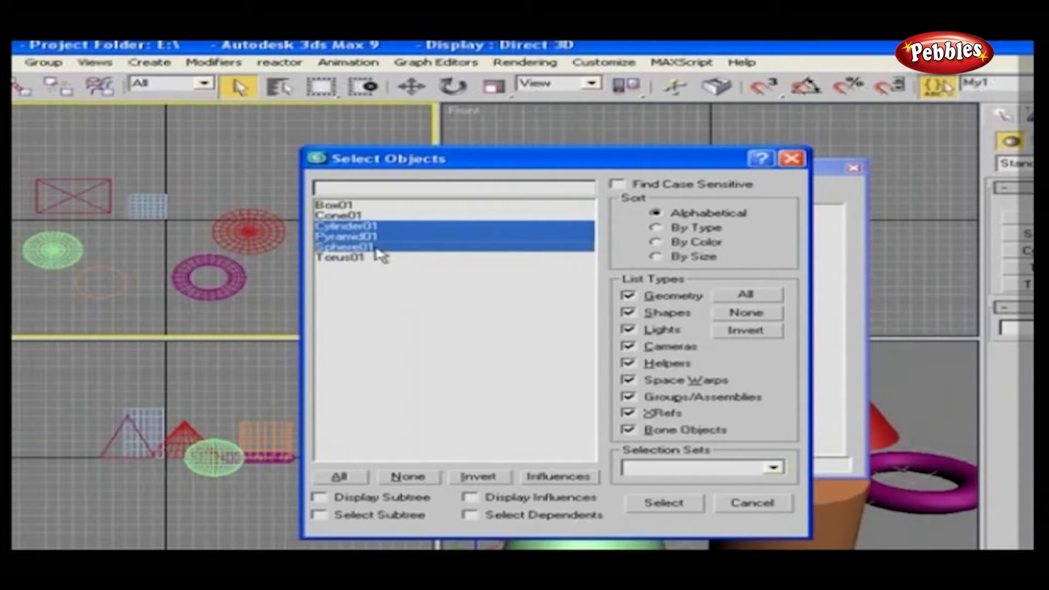
{"action": "mouse_move", "coordinate": [388, 259]}
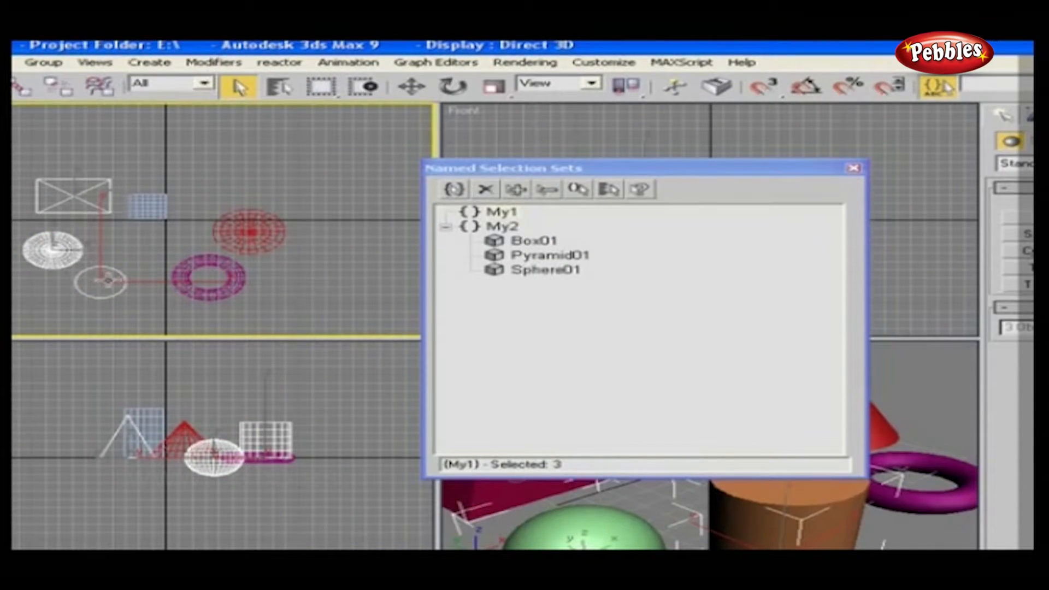
{"action": "mouse_move", "coordinate": [642, 204]}
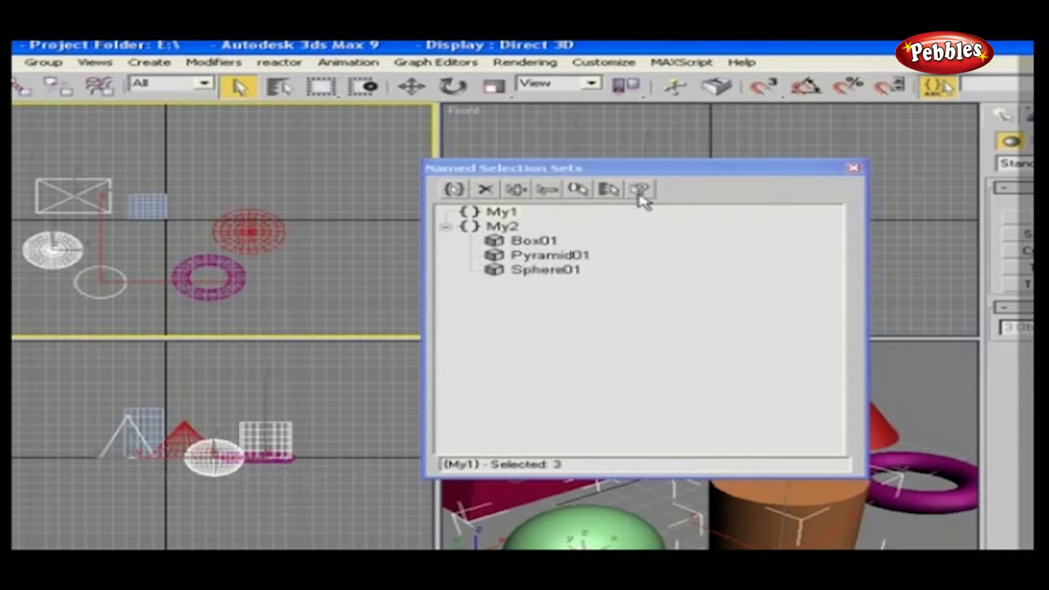
{"action": "mouse_move", "coordinate": [640, 188]}
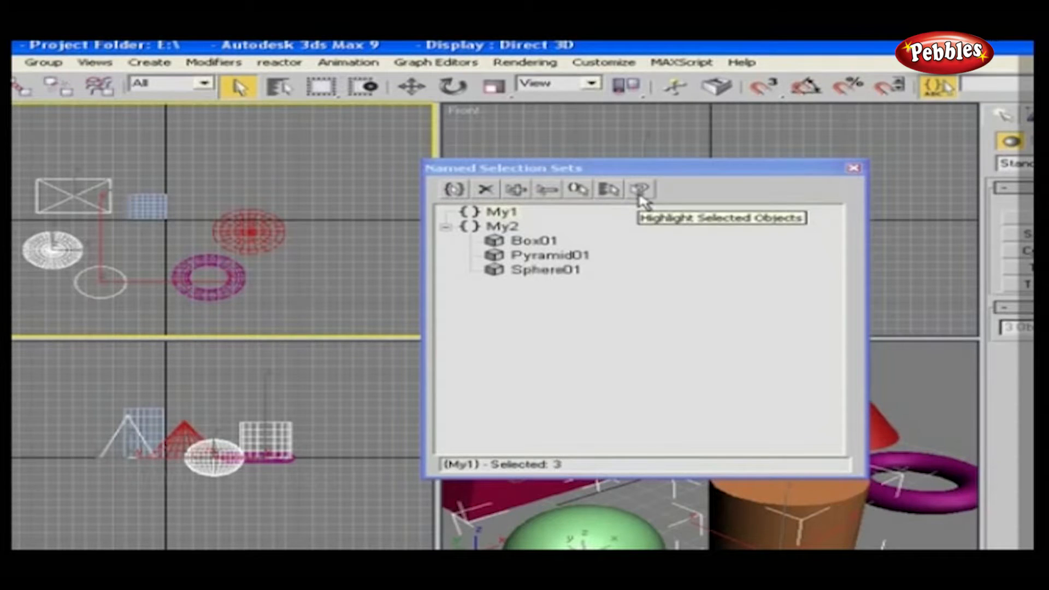
{"action": "mouse_move", "coordinate": [641, 190]}
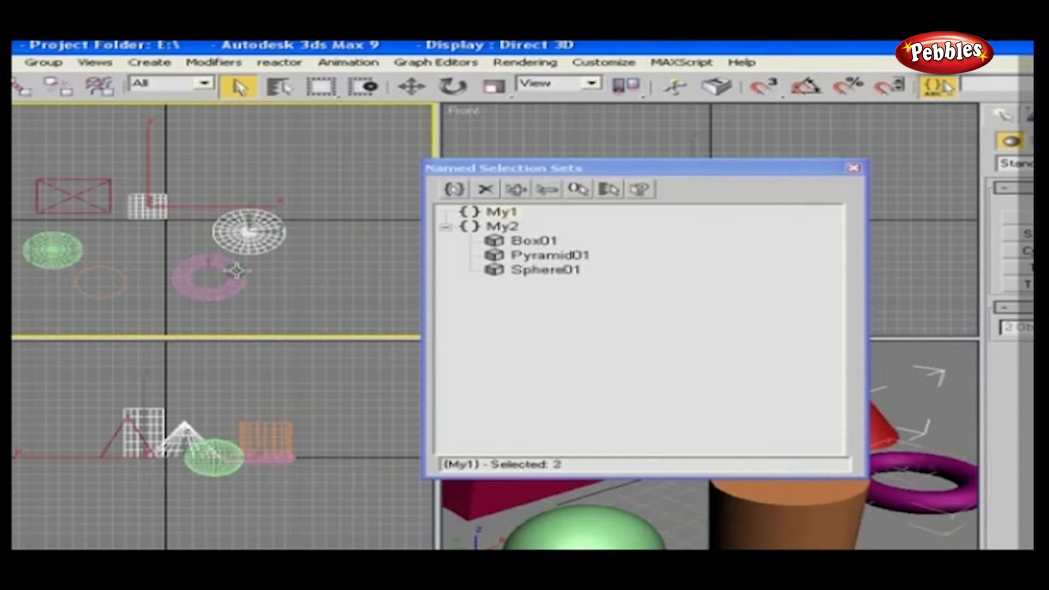
Highlight the selected objects, leaving the scene selection changed
{"action": "left_click", "coordinate": [638, 189]}
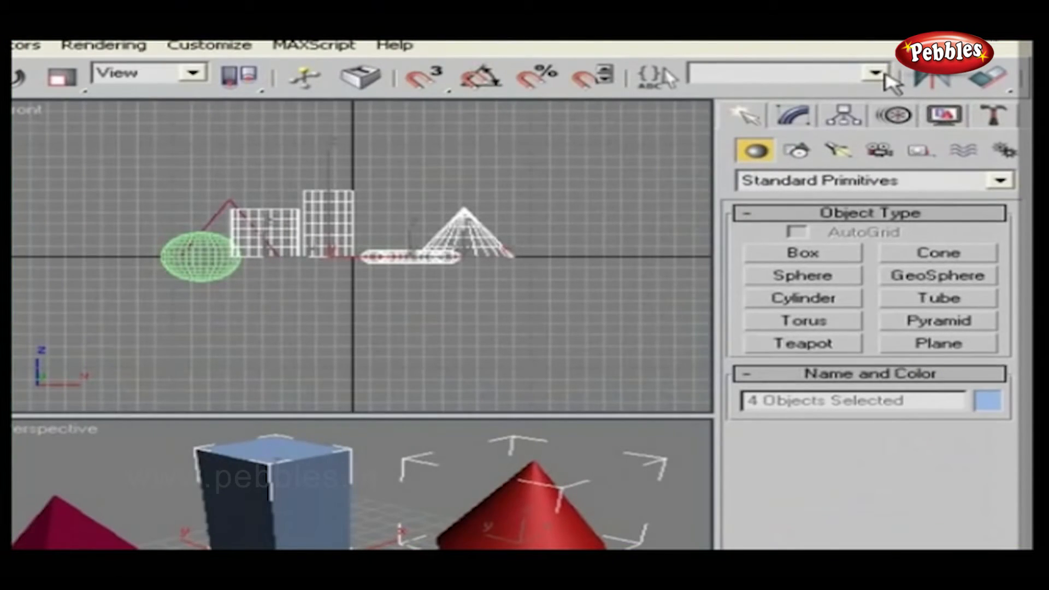
{"action": "mouse_move", "coordinate": [892, 80]}
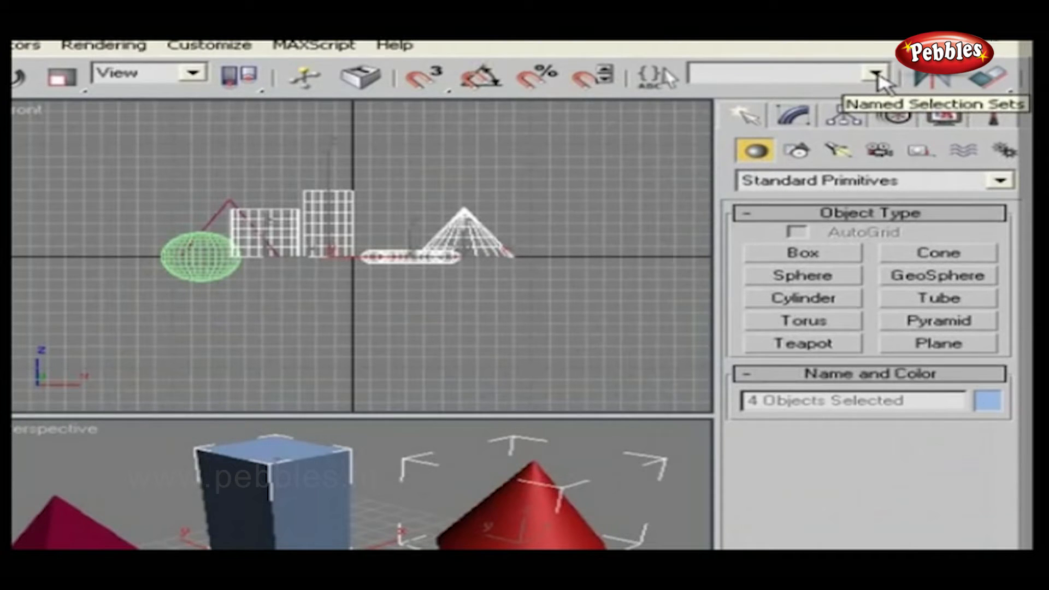
Choose My2 from the toolbar's Named Selection Sets dropdown to select its three objects
{"action": "left_click", "coordinate": [873, 73]}
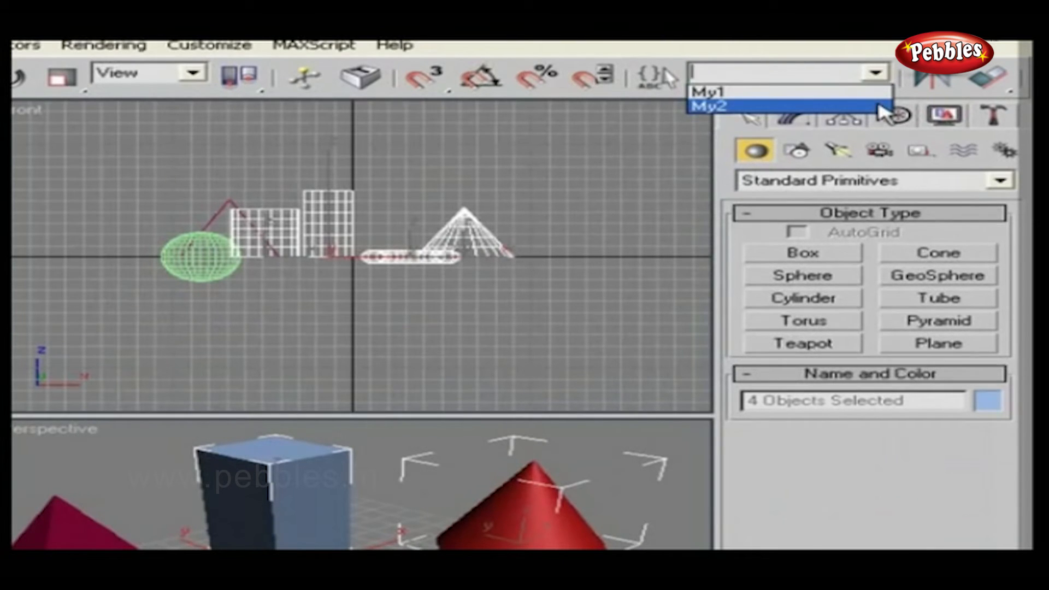
{"action": "left_click", "coordinate": [708, 105]}
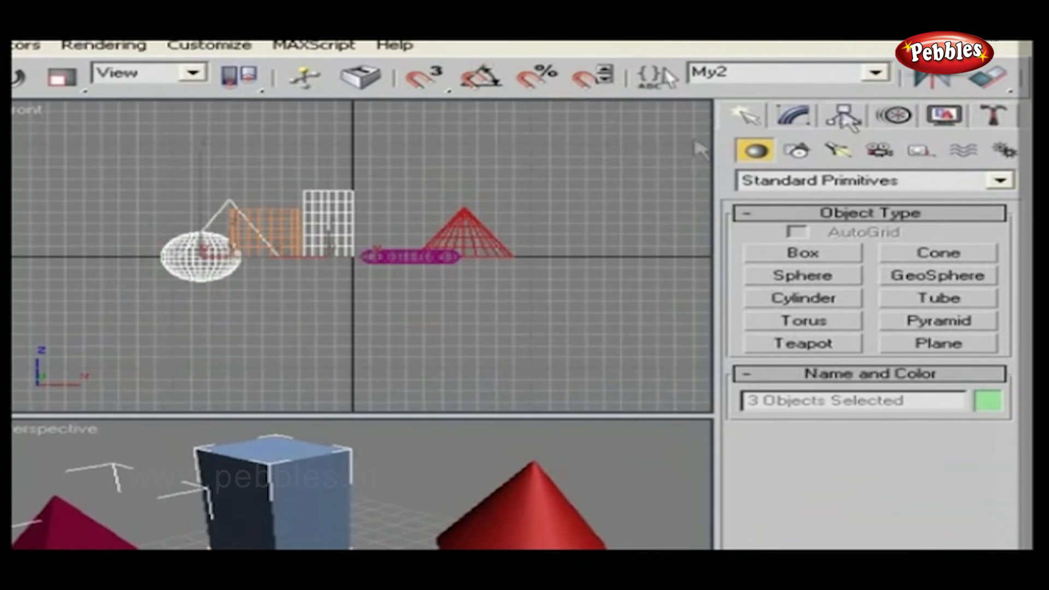